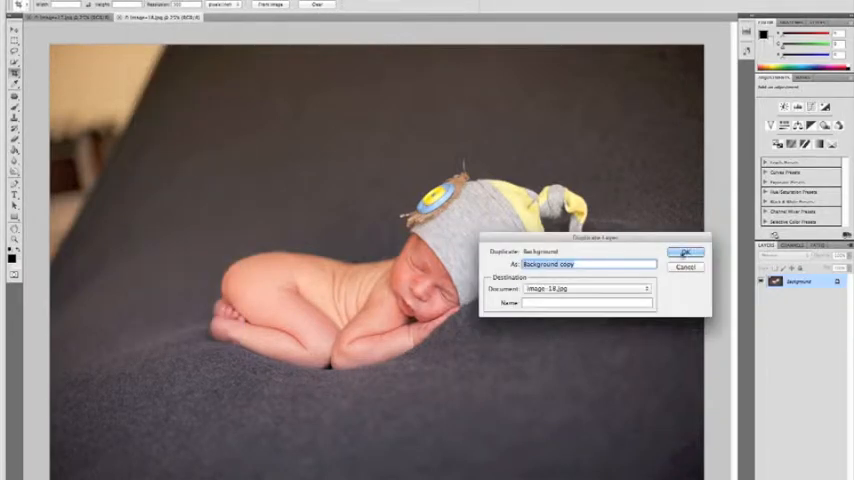
Step: Confirm the duplicate of the Background layer named 'Background copy'
{"action": "left_click", "coordinate": [686, 252]}
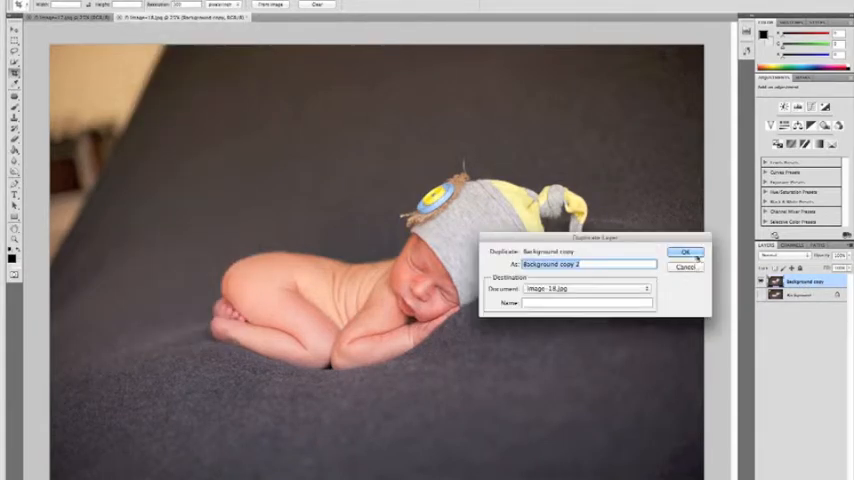
Step: Create a second duplicate layer, 'Background copy 2', of the newborn photo
{"action": "left_click", "coordinate": [686, 252]}
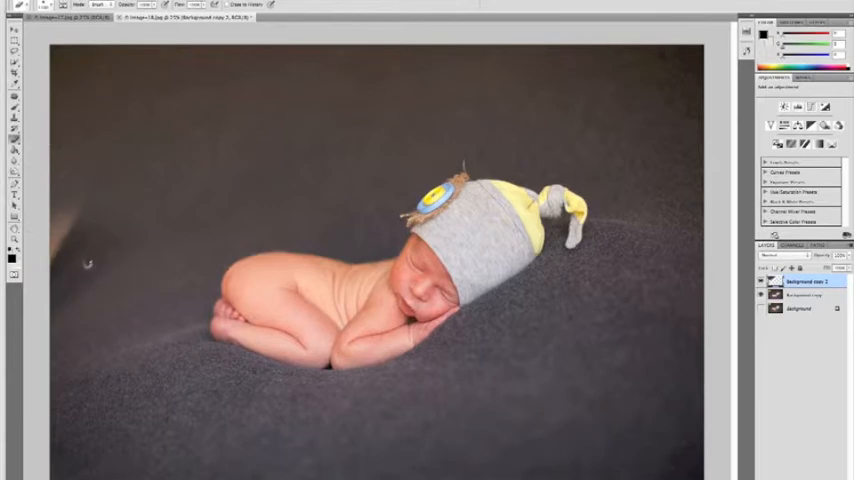
{"action": "mouse_move", "coordinate": [95, 262]}
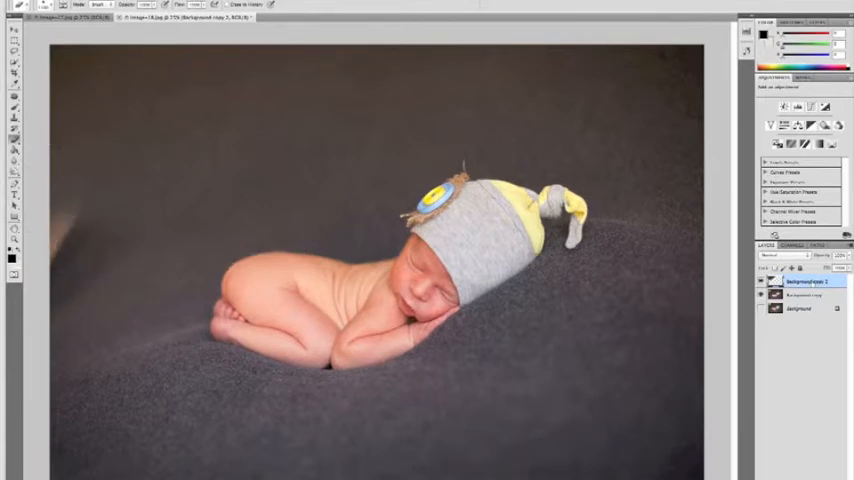
Step: Bring up the layer's context menu to duplicate it as Background copy 3
{"action": "right_click", "coordinate": [800, 281]}
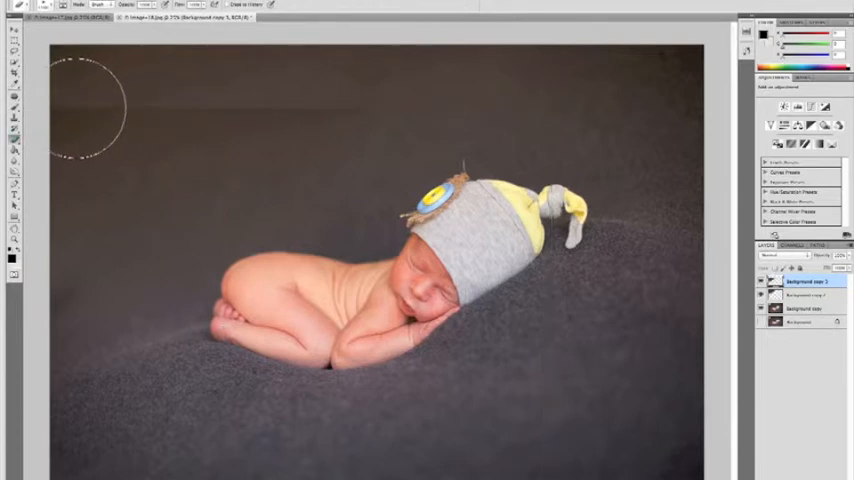
{"action": "mouse_move", "coordinate": [372, 110]}
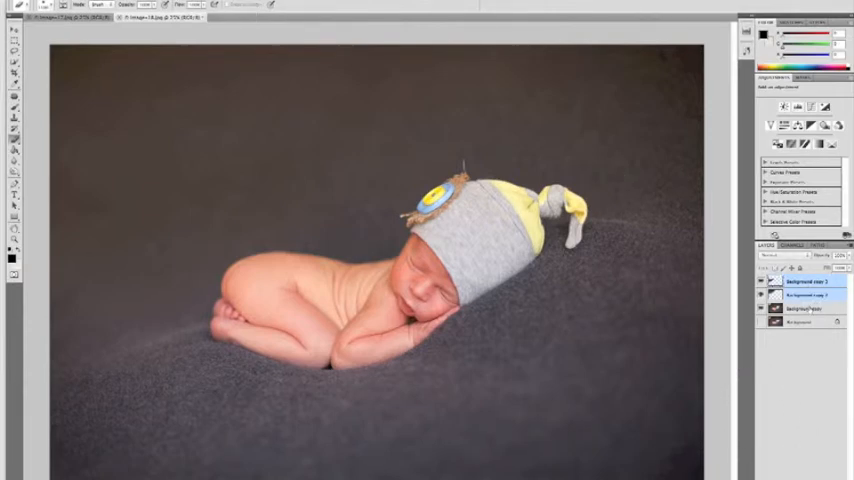
{"action": "right_click", "coordinate": [798, 296]}
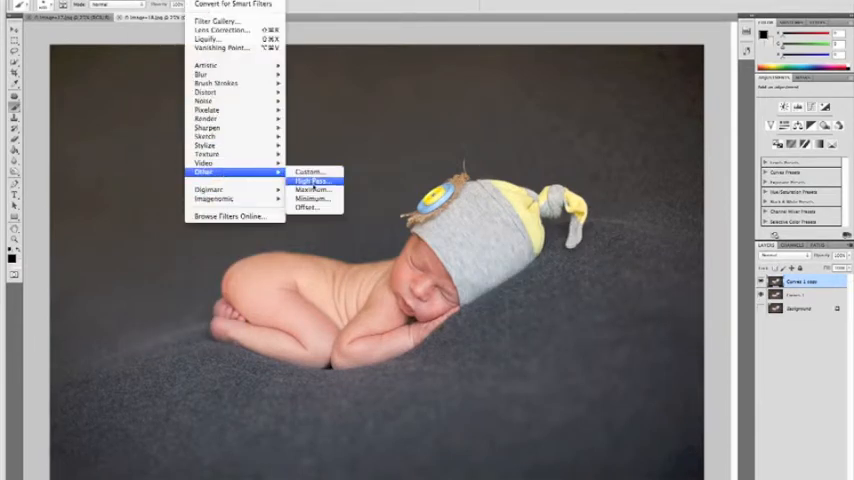
Step: Launch the High Pass filter dialog on the Curves 1 copy layer
{"action": "left_click", "coordinate": [311, 181]}
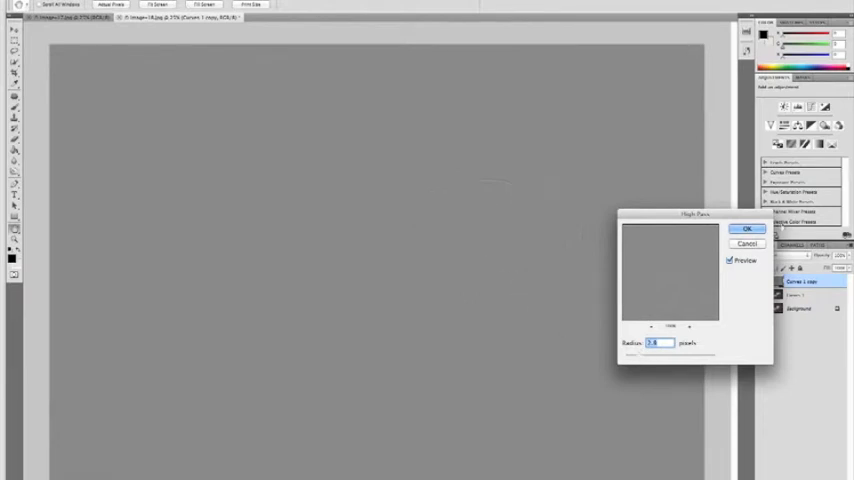
Step: Apply the High Pass filter and switch the layer blend mode to Overlay
{"action": "left_click", "coordinate": [747, 228]}
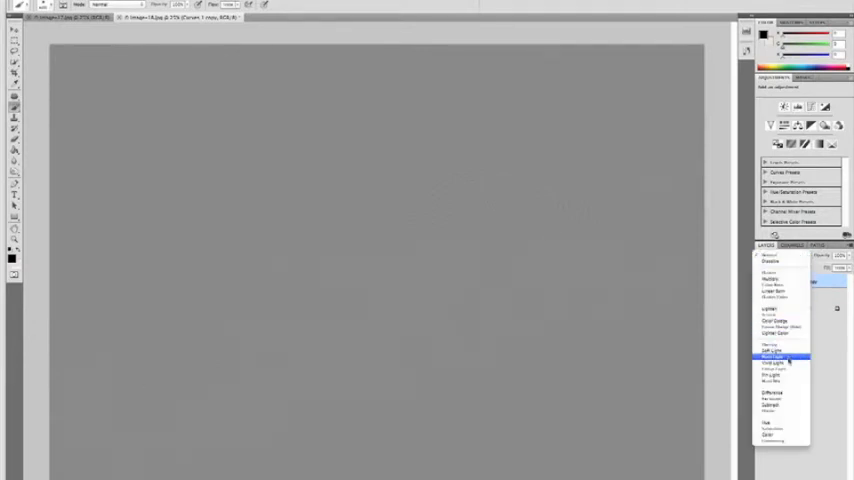
{"action": "left_click", "coordinate": [775, 357]}
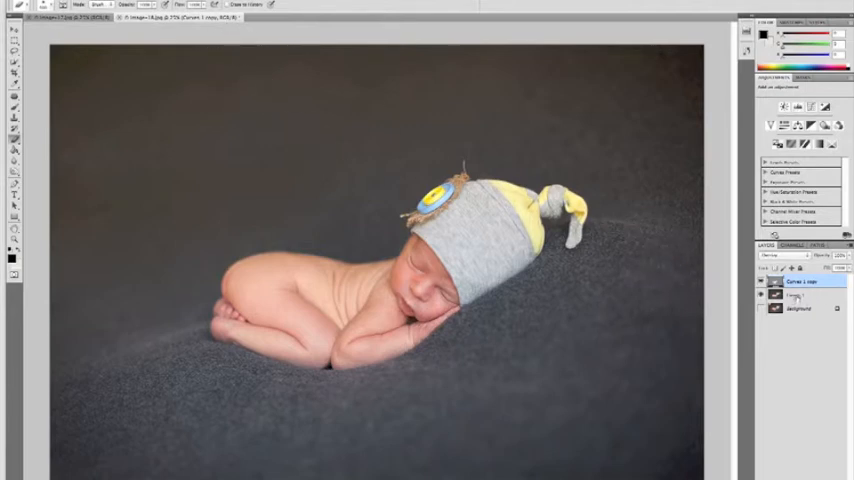
Step: Bring up the layer context menu to duplicate the layer for skin softening
{"action": "right_click", "coordinate": [800, 281]}
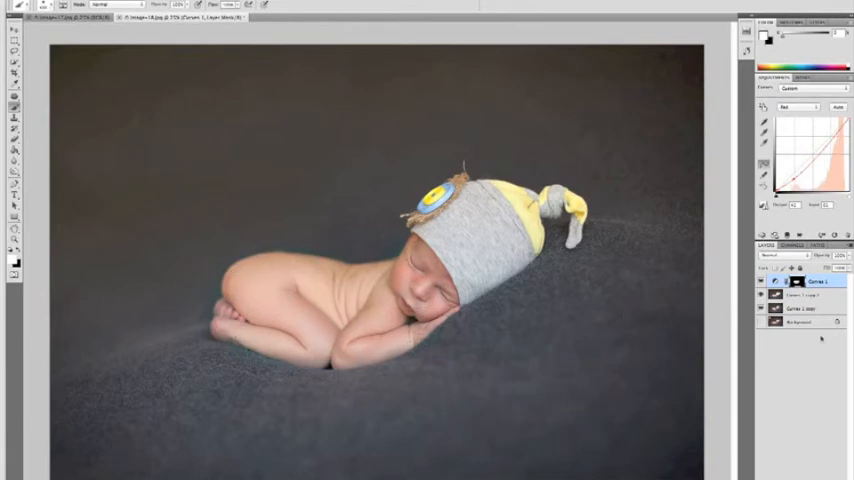
Step: Merge the top layers into Curves 1, then hide it to compare before and after
{"action": "right_click", "coordinate": [815, 282]}
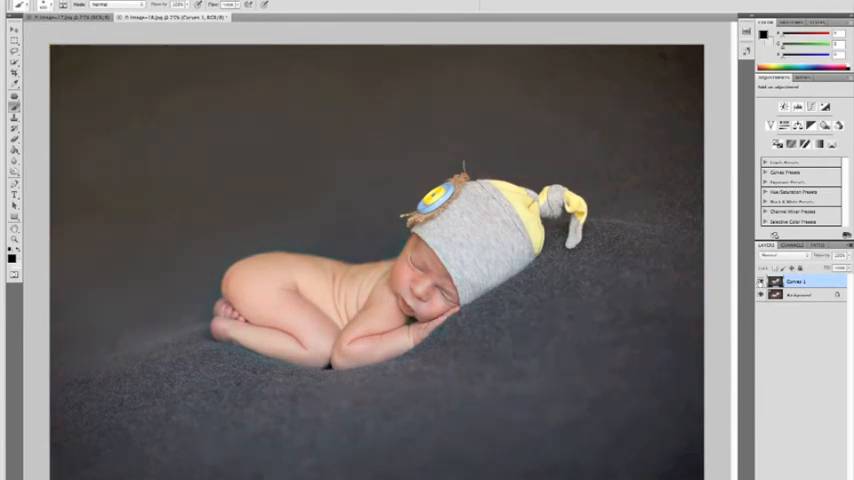
{"action": "left_click", "coordinate": [797, 290]}
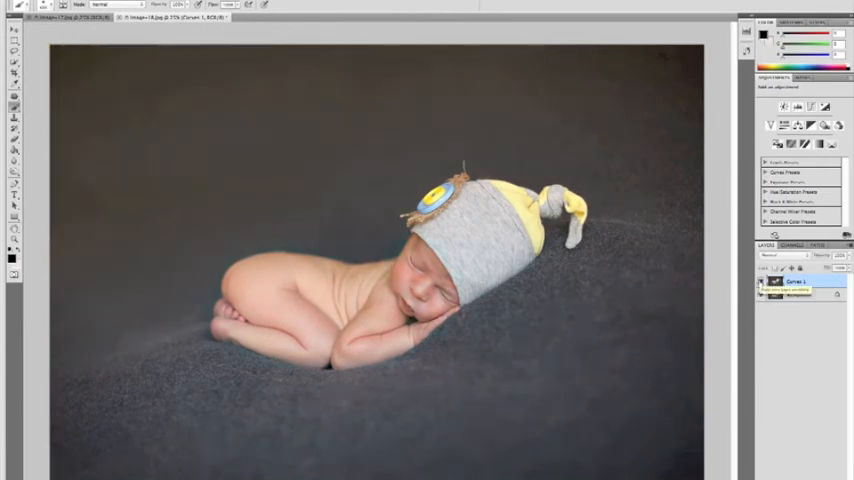